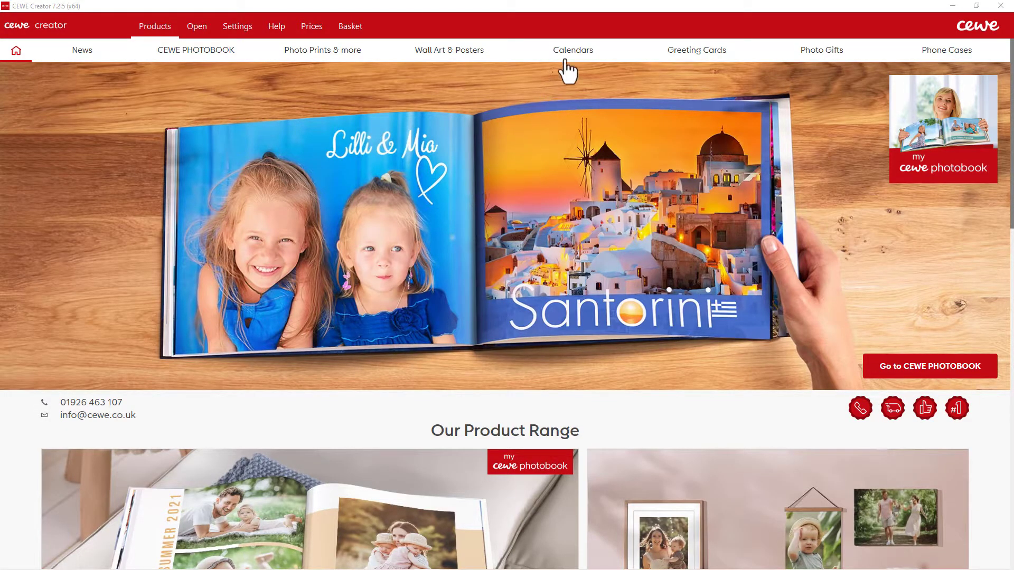
# Pick the A4 wall calendar in landscape orientation from the Calendars range.
pyautogui.click(573, 50)
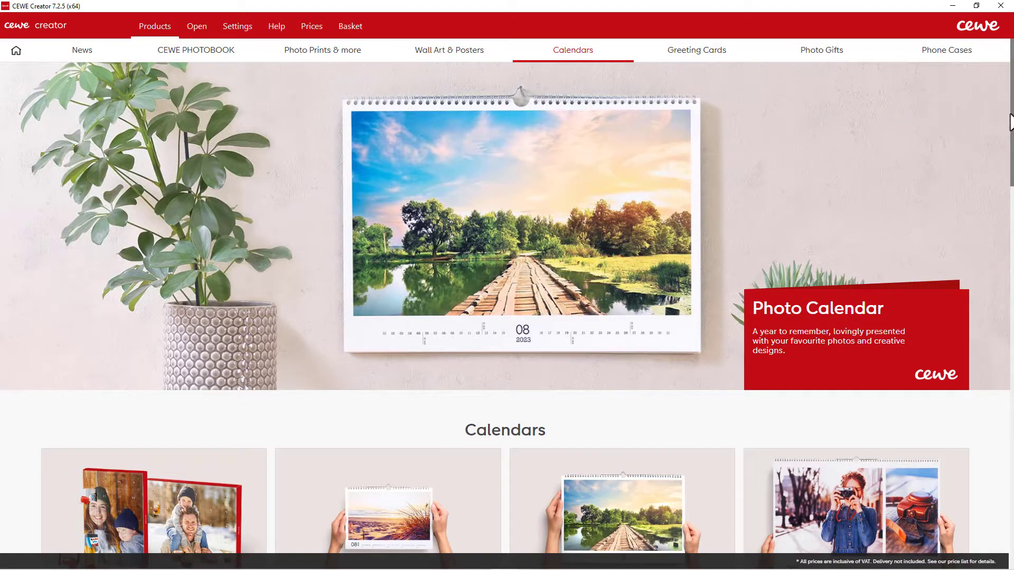
pyautogui.scroll(-3)
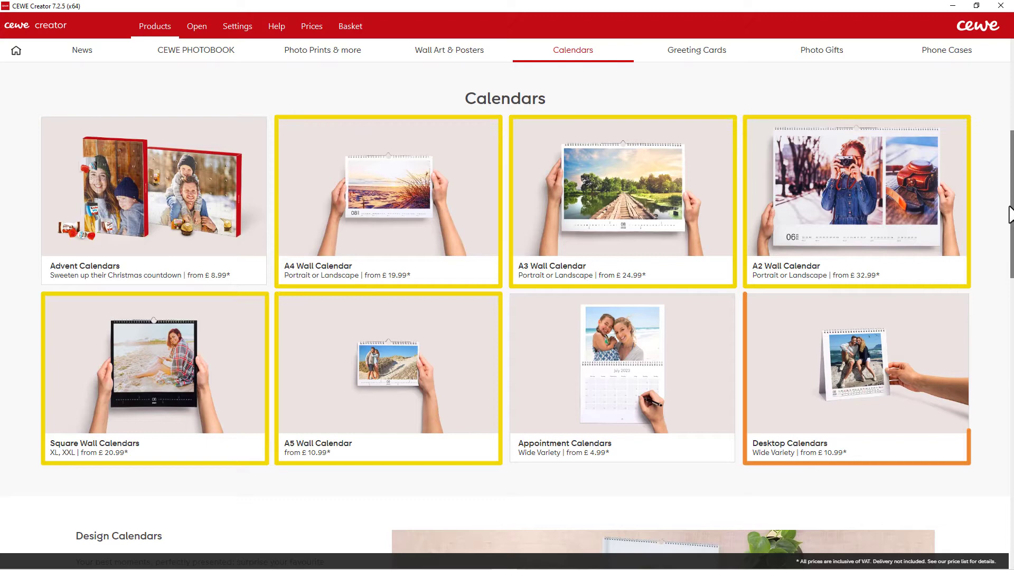
pyautogui.moveTo(622, 378)
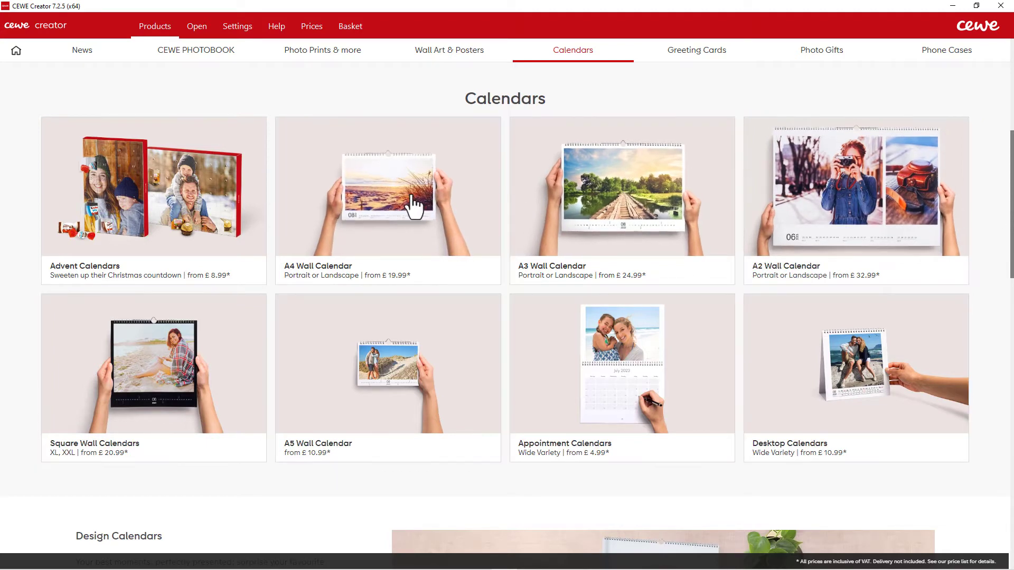
pyautogui.click(388, 202)
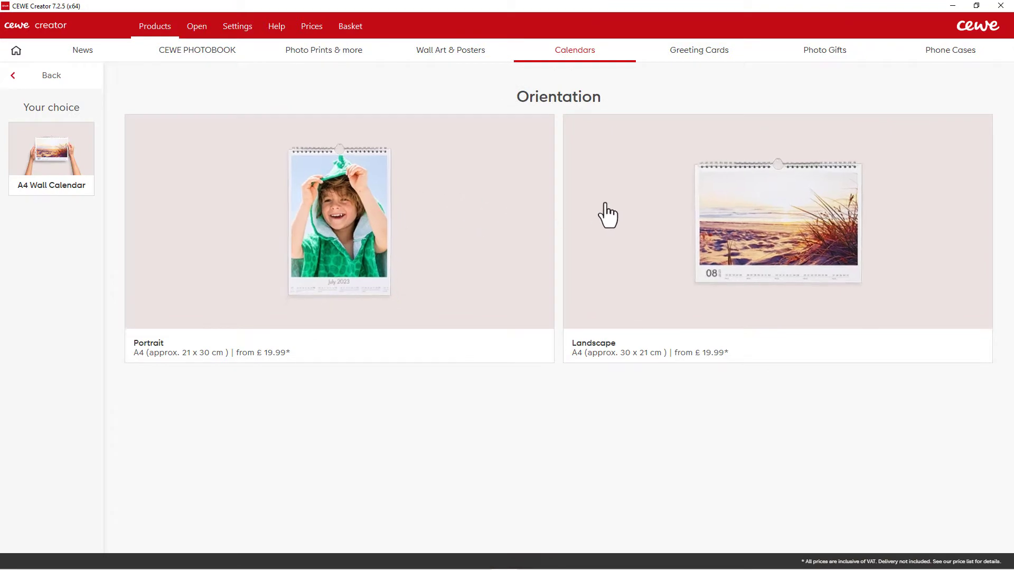
pyautogui.click(778, 217)
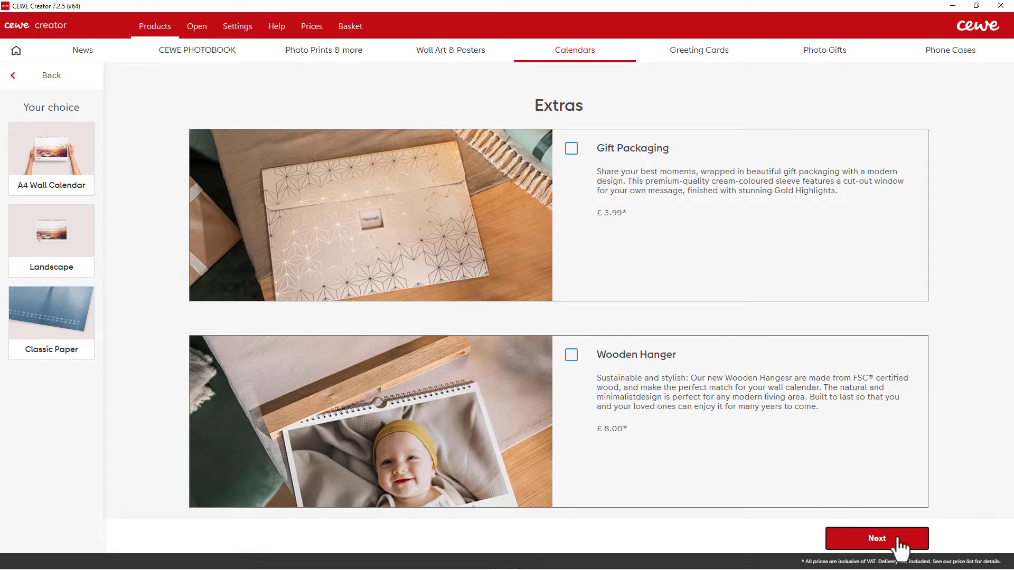
# Skip gift packaging and wooden hanger, then browse the 18 calendar designs.
pyautogui.click(877, 538)
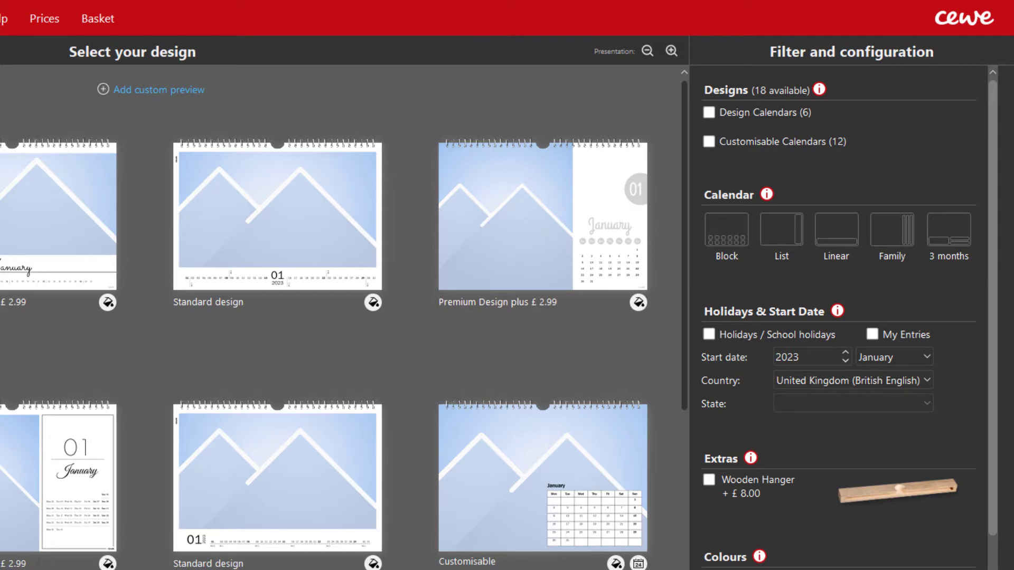
pyautogui.scroll(-3)
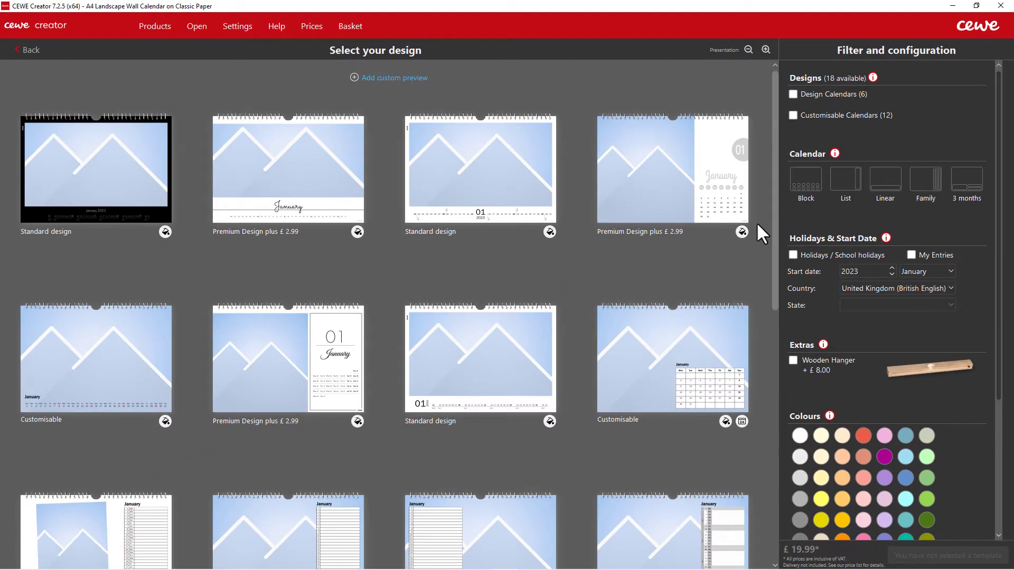
pyautogui.moveTo(389, 85)
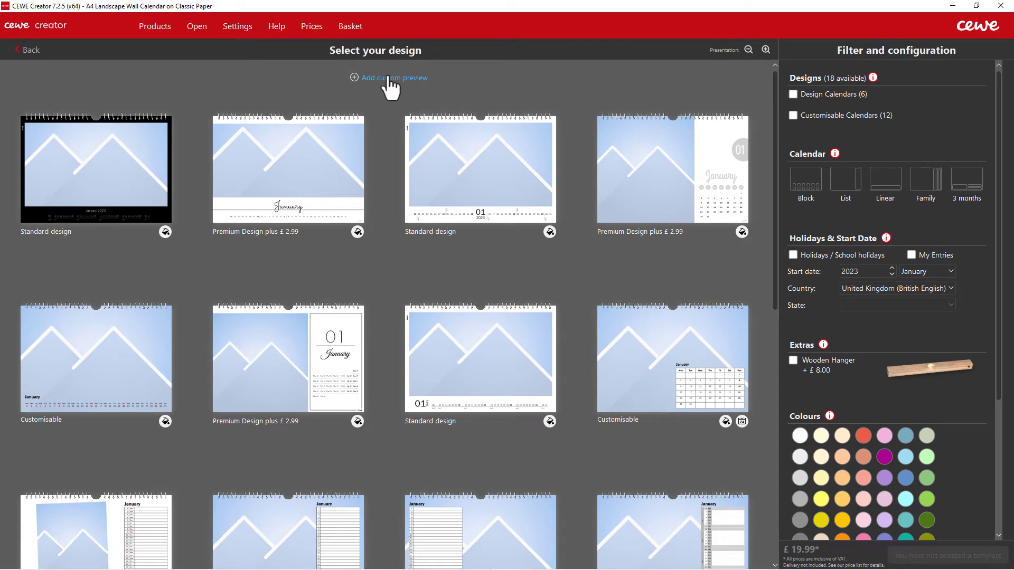
# Use Santorini photo 0100_00395.jpg as the custom preview for every design.
pyautogui.click(394, 78)
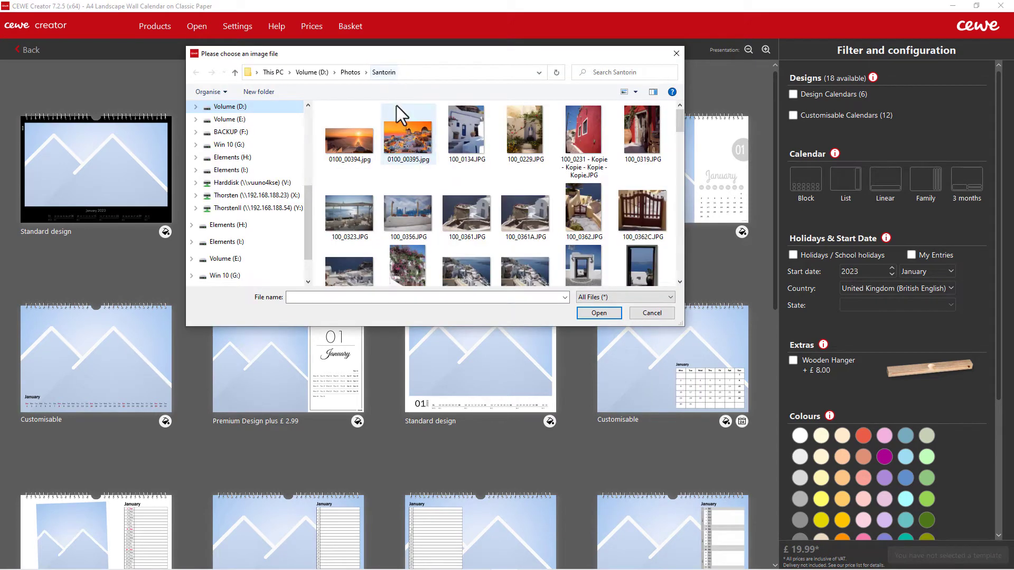
pyautogui.click(407, 130)
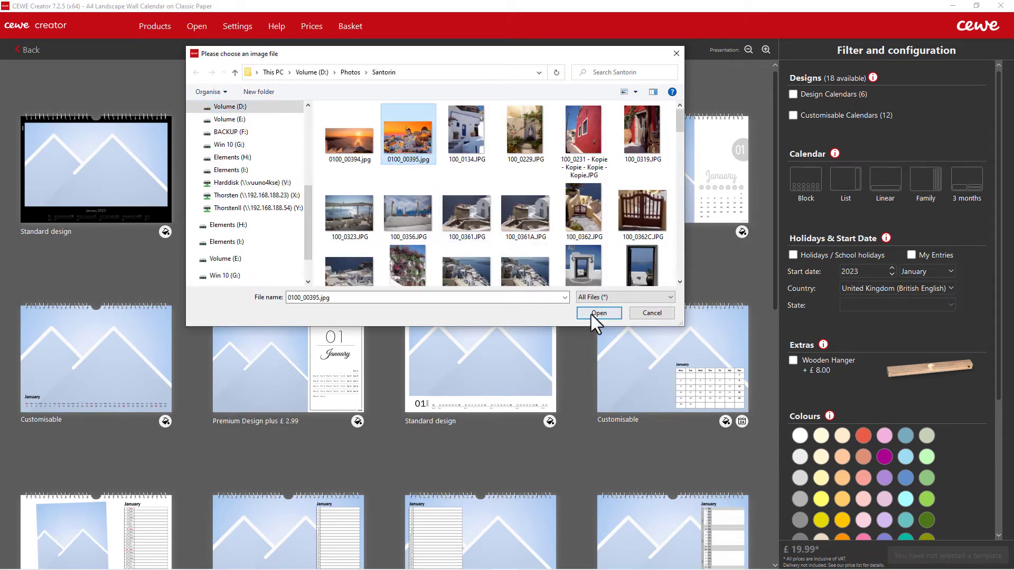
pyautogui.click(598, 313)
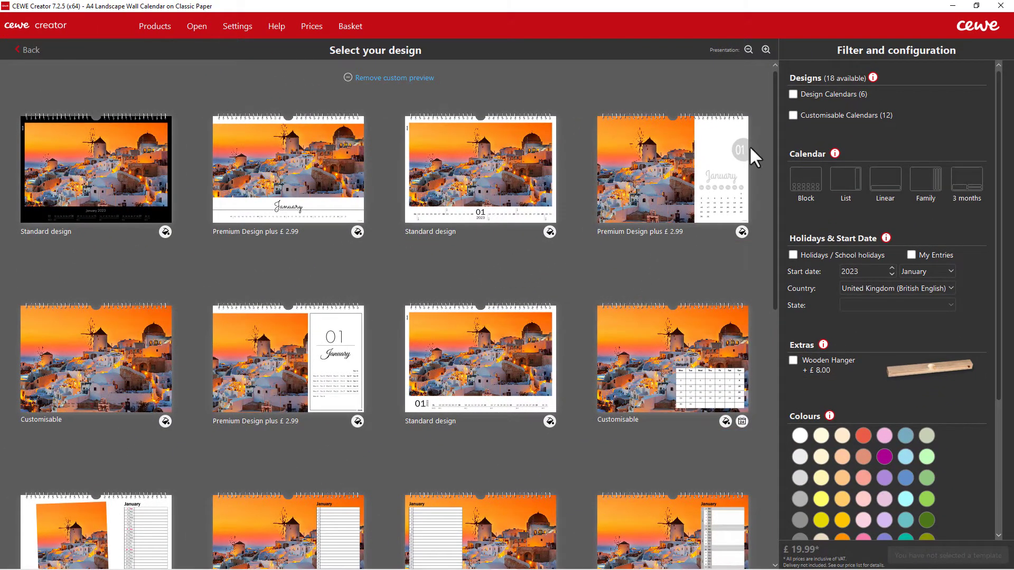
# Filter the design gallery down to the six Design Calendars.
pyautogui.click(792, 94)
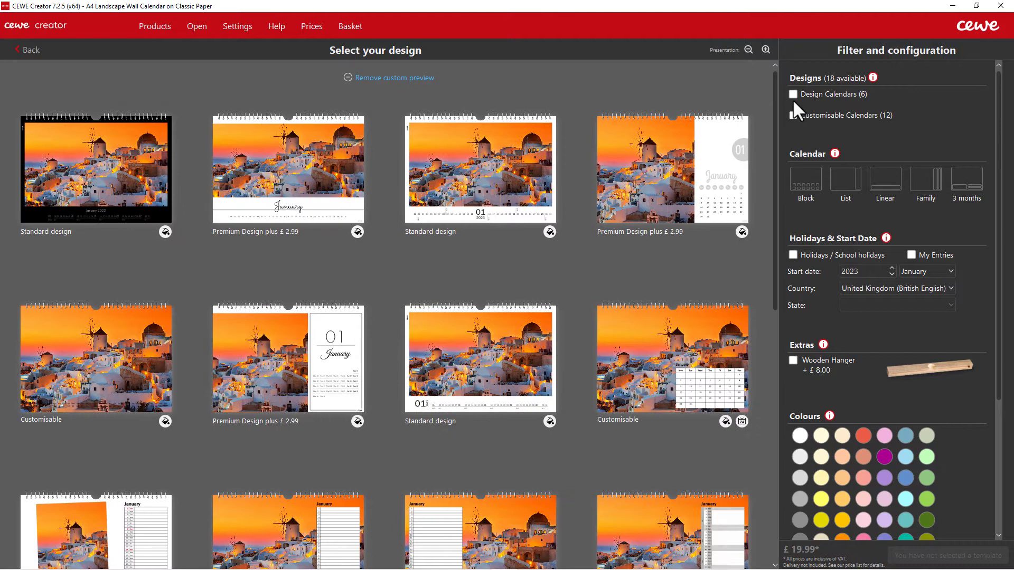
pyautogui.click(793, 115)
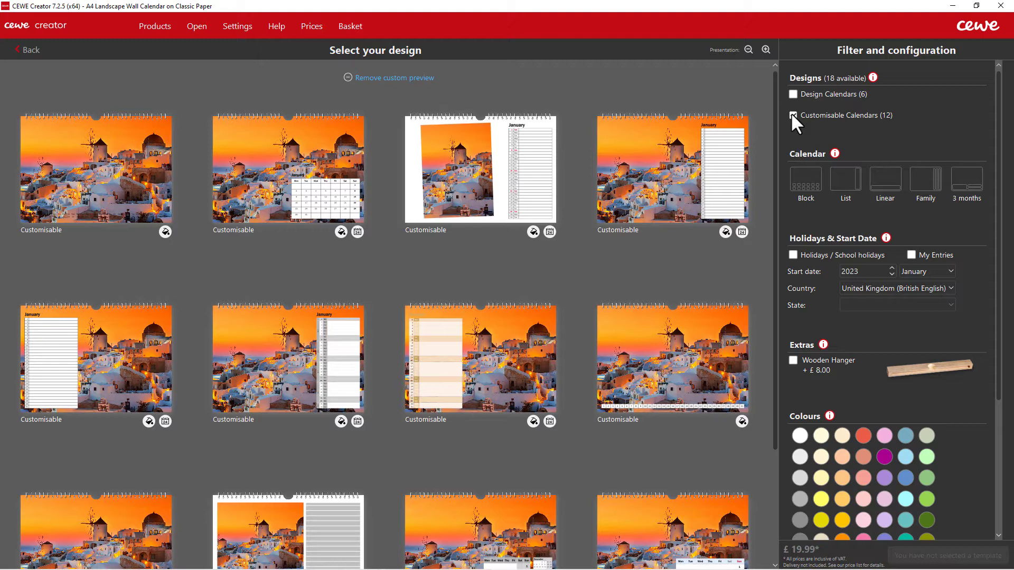
pyautogui.click(793, 94)
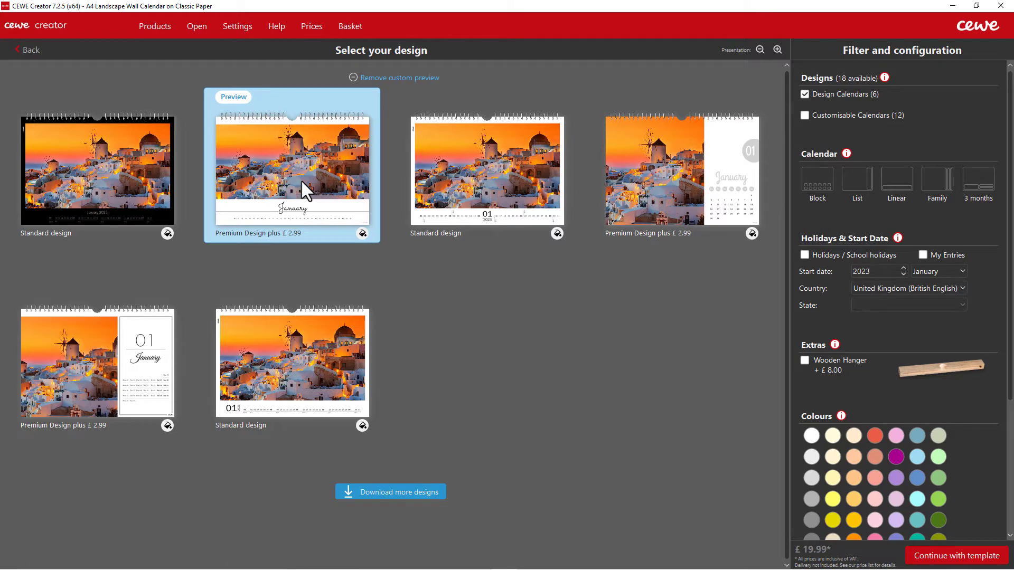
pyautogui.moveTo(531, 317)
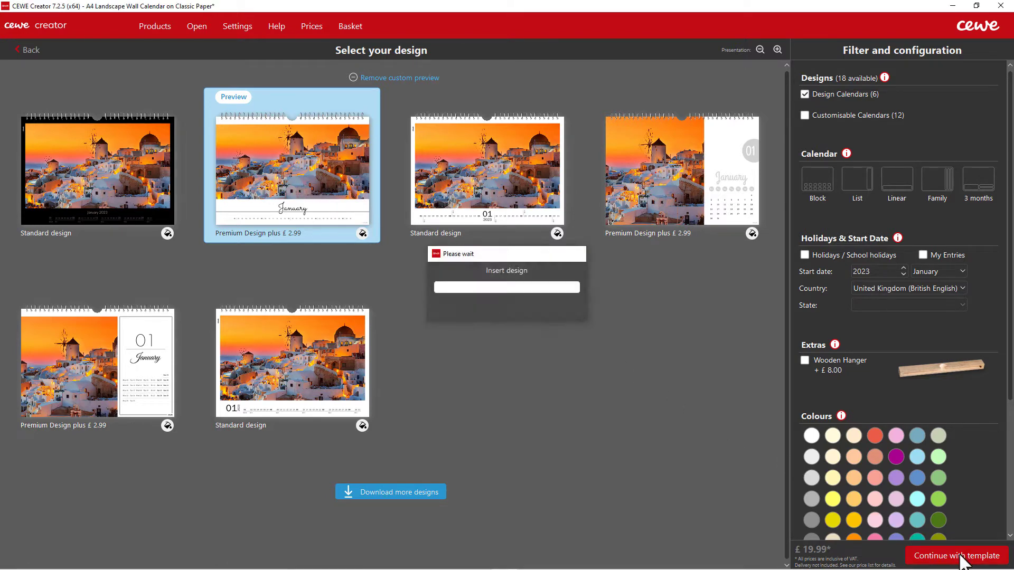
# Continue with the Premium Design plus template to open it in the editor.
pyautogui.click(950, 555)
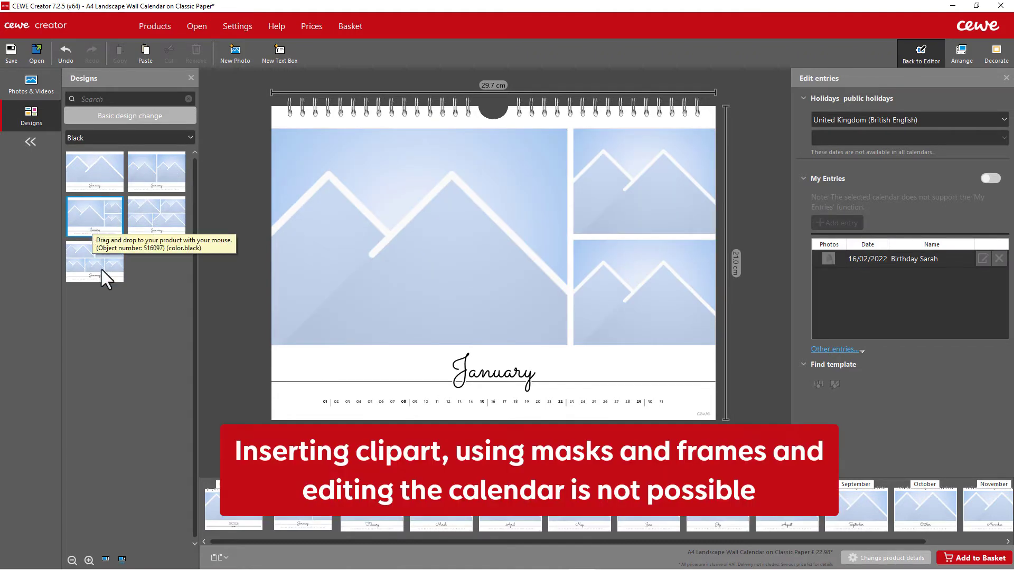
pyautogui.moveTo(112, 329)
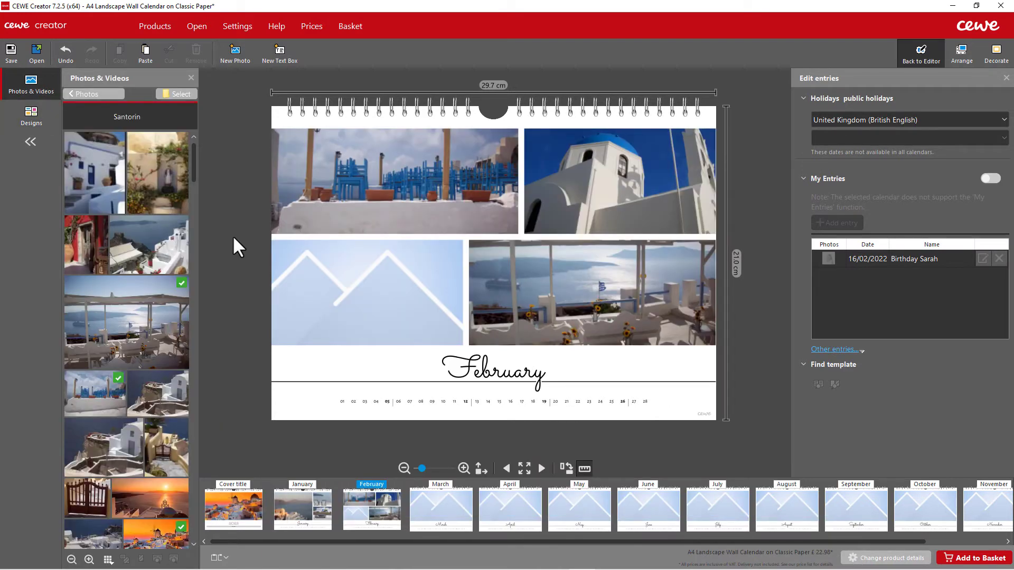
pyautogui.moveTo(199, 259)
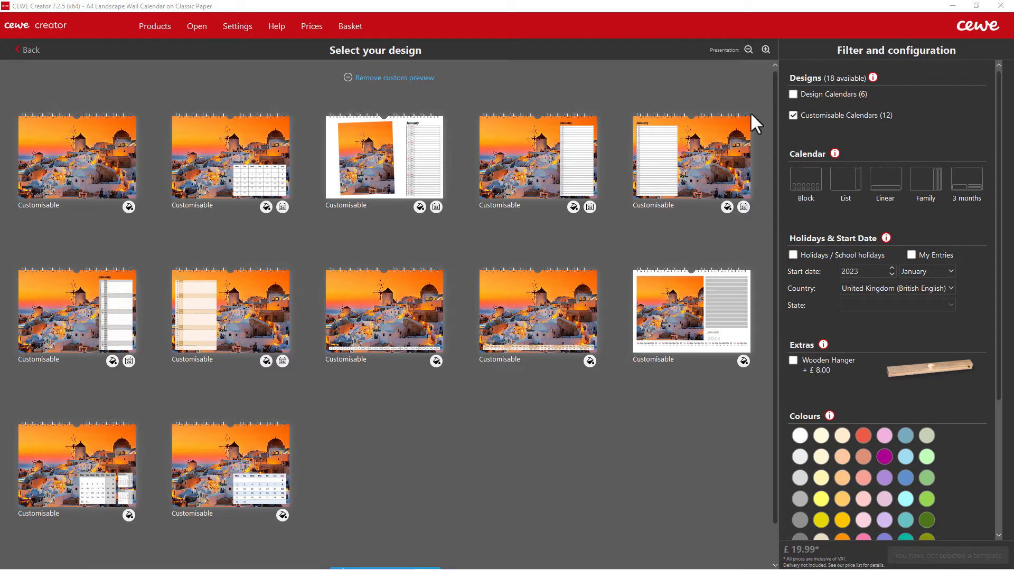
pyautogui.moveTo(251, 167)
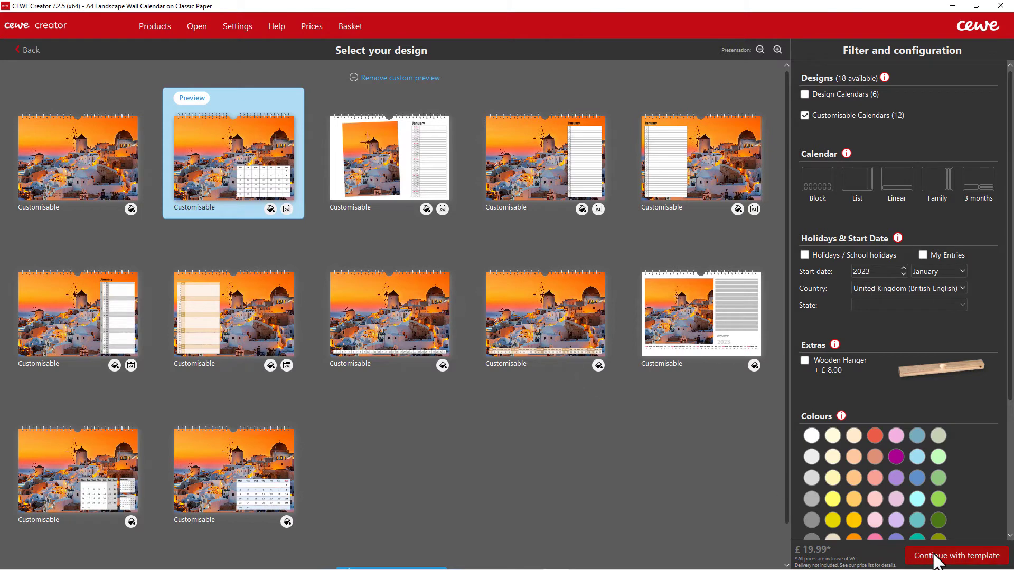
# Apply the three-photo 'Appointment calendar 1, right' layout to January.
pyautogui.click(951, 556)
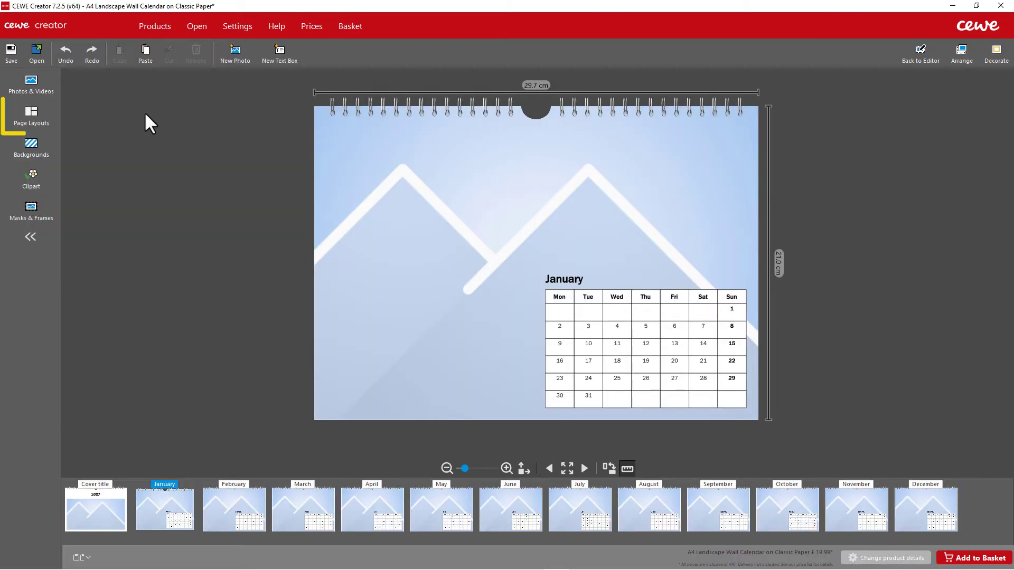
pyautogui.click(31, 114)
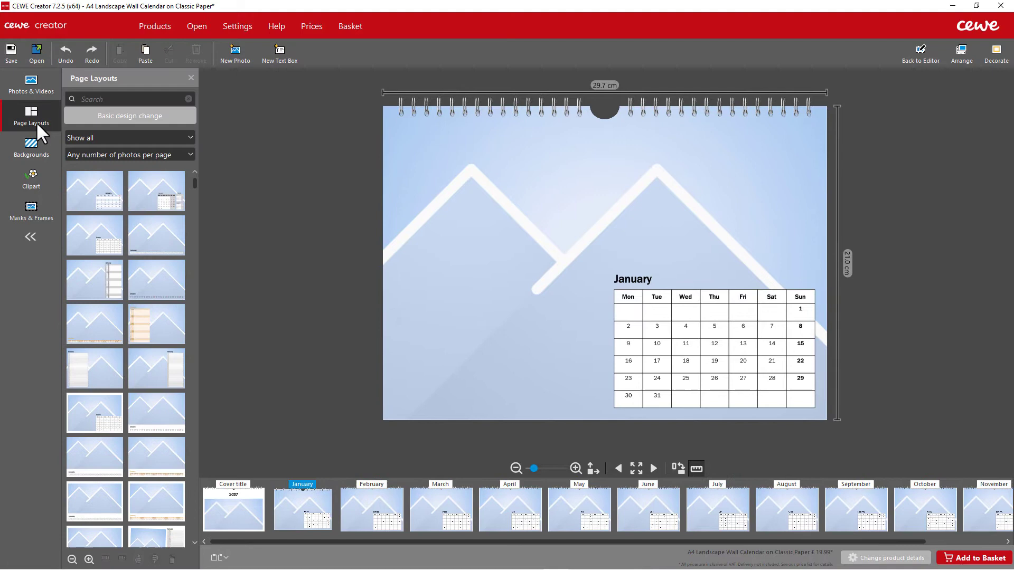
pyautogui.click(129, 155)
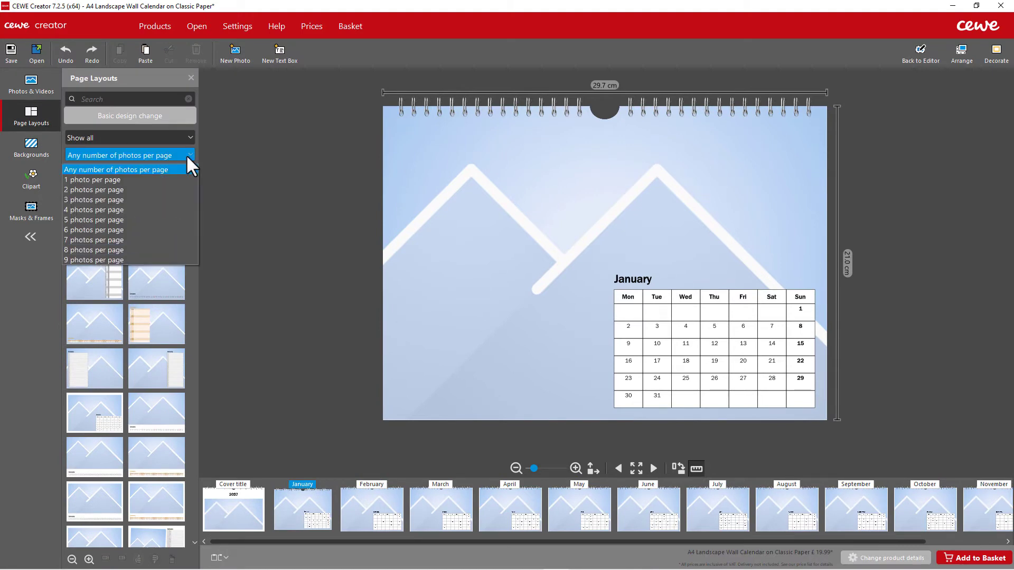
pyautogui.click(93, 200)
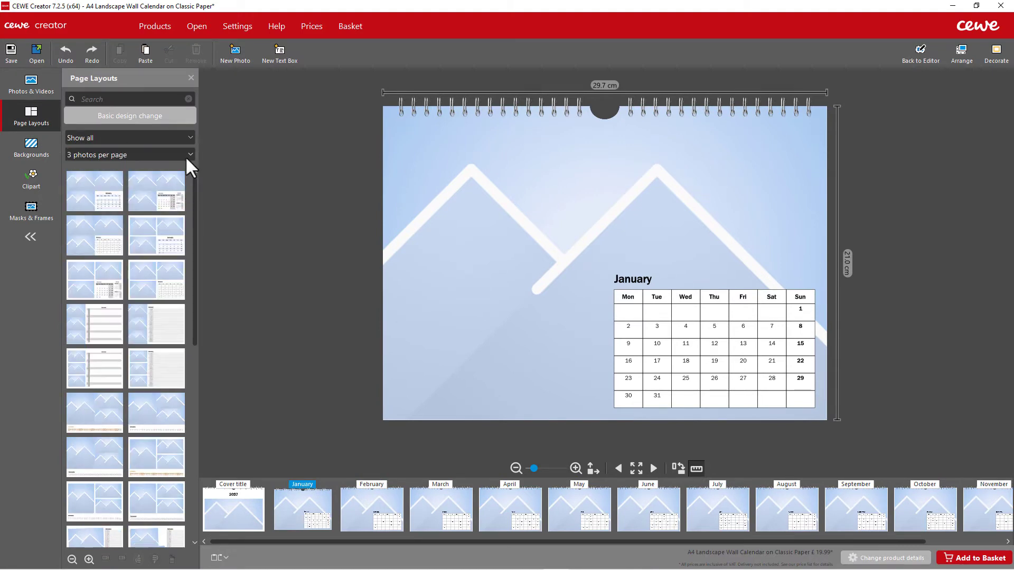
pyautogui.click(129, 138)
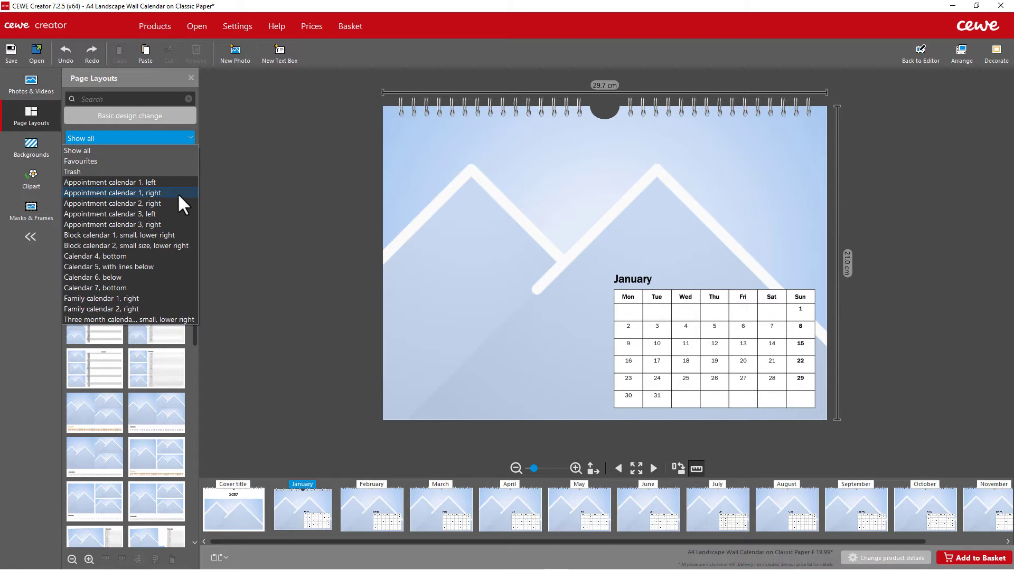
pyautogui.click(111, 193)
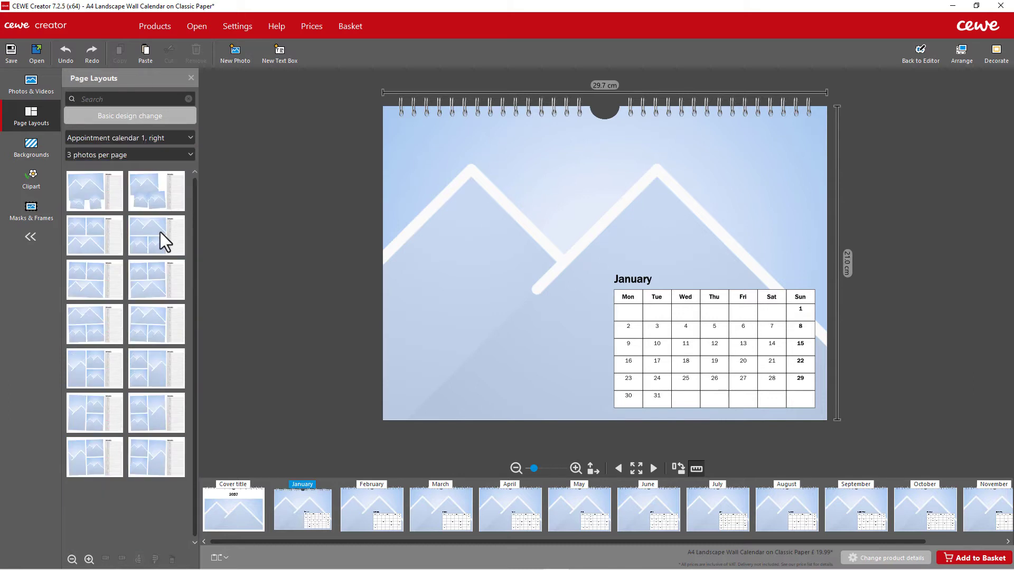
pyautogui.moveTo(156, 235); pyautogui.dragTo(359, 223)
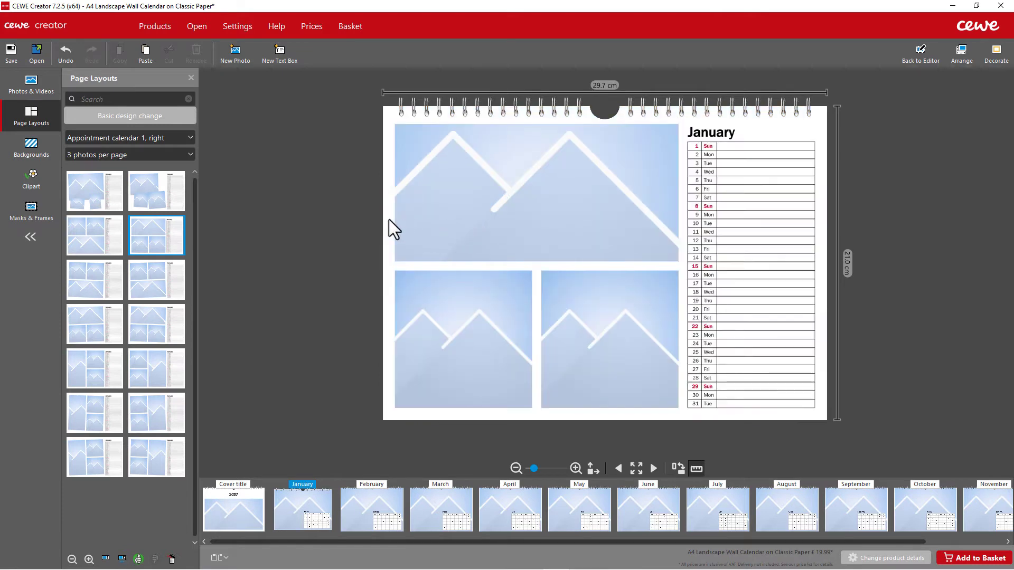
pyautogui.click(30, 84)
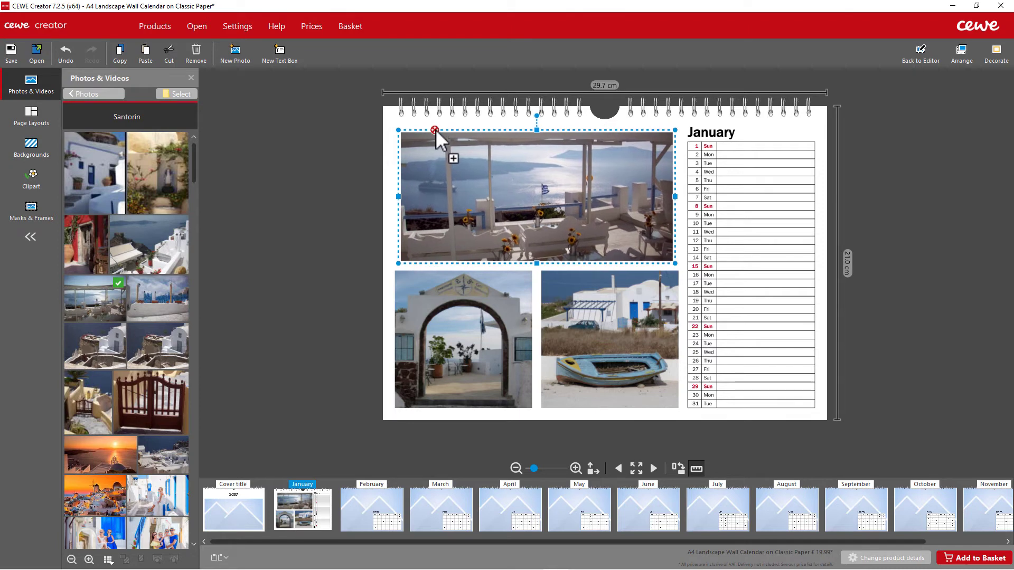
# Give the January page a lavender-blue colour background.
pyautogui.click(327, 169)
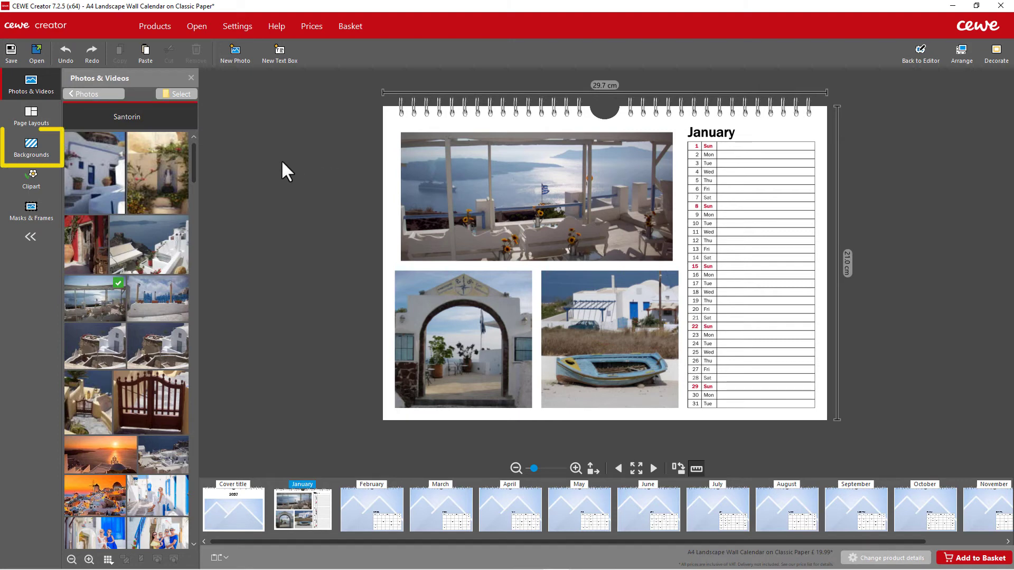
pyautogui.click(31, 152)
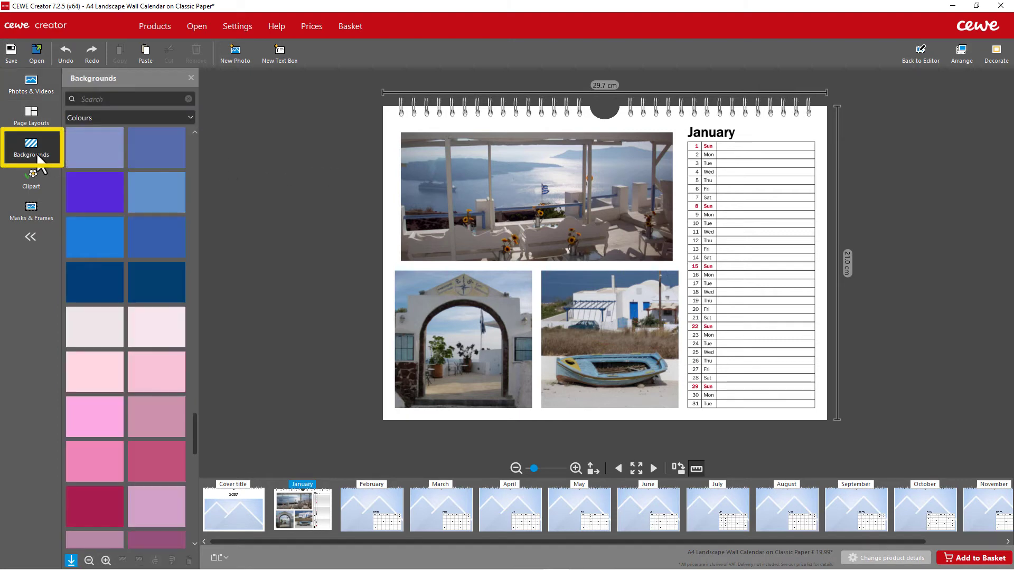
pyautogui.moveTo(94, 148); pyautogui.dragTo(300, 170)
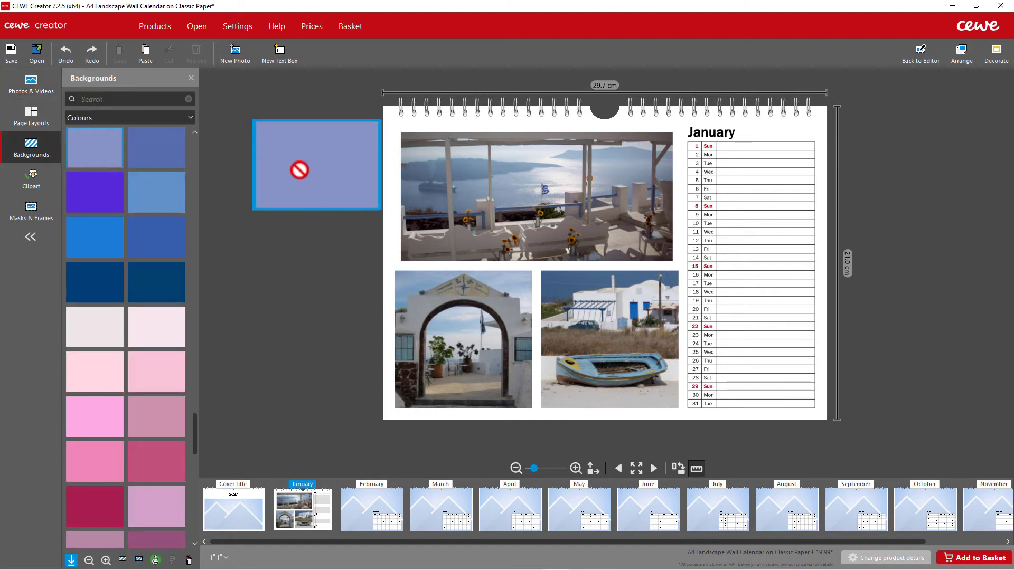
pyautogui.click(94, 147)
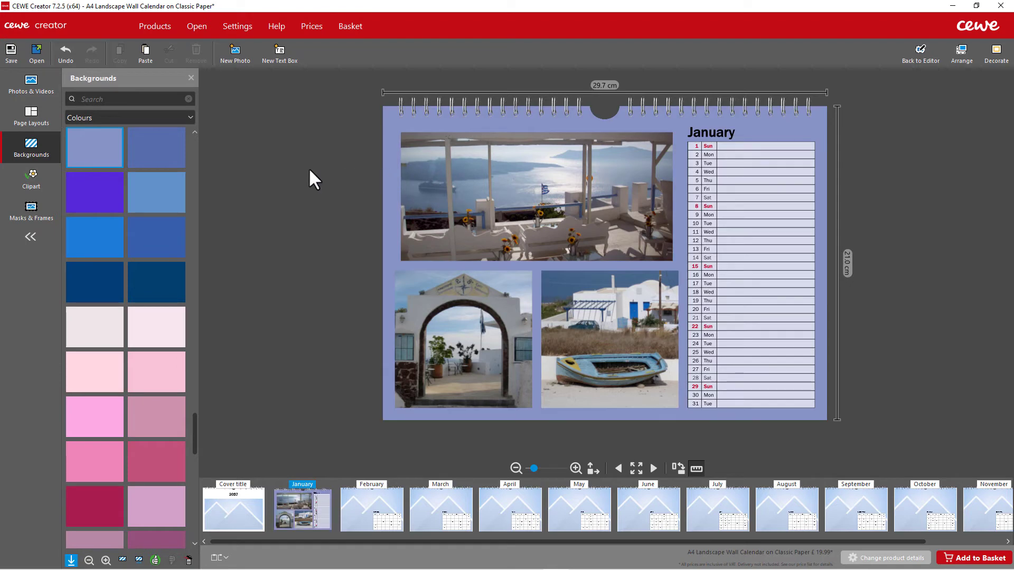
pyautogui.moveTo(34, 94)
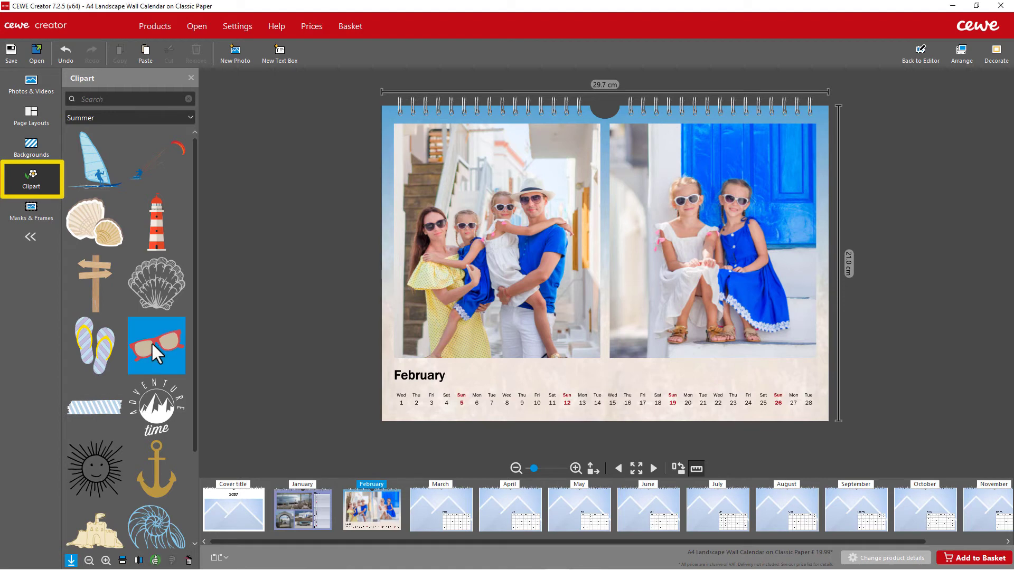
# Place small red sunglasses clipart at February's lower right.
pyautogui.moveTo(156, 344); pyautogui.dragTo(743, 369)
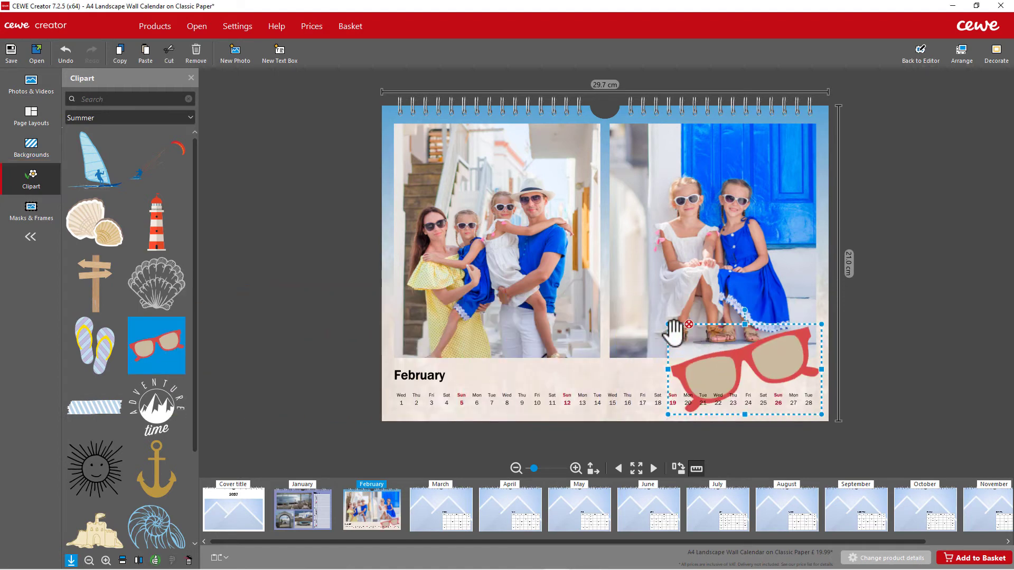
pyautogui.moveTo(743, 372); pyautogui.dragTo(763, 359)
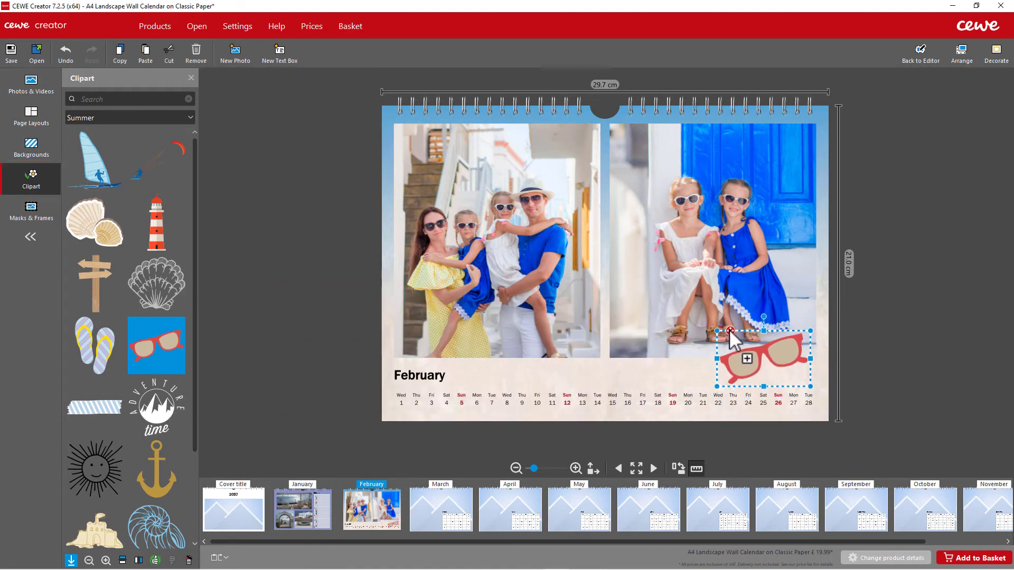
pyautogui.click(294, 231)
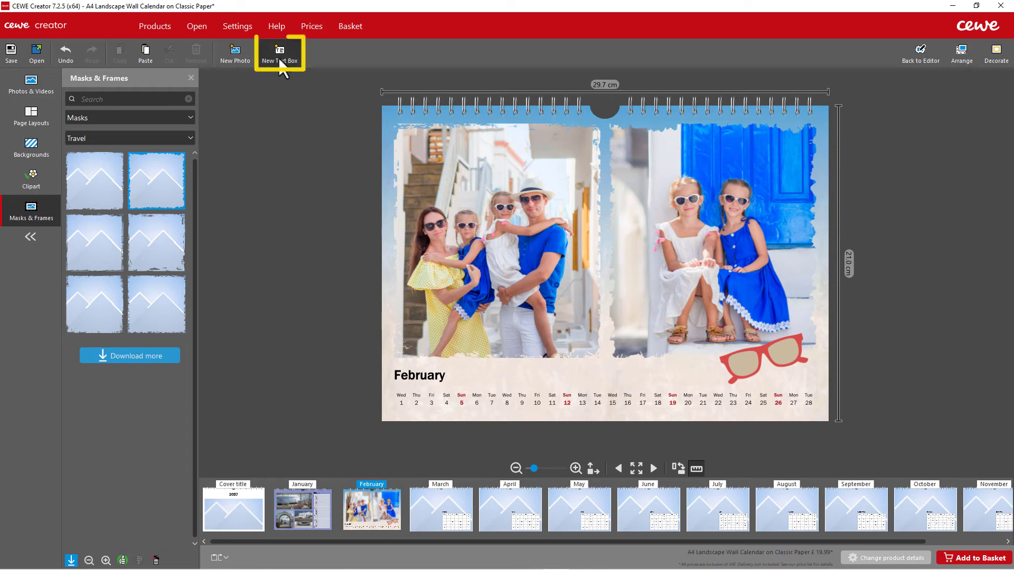
# Draw a new text box on February for the 'It's summertime' heading.
pyautogui.click(280, 52)
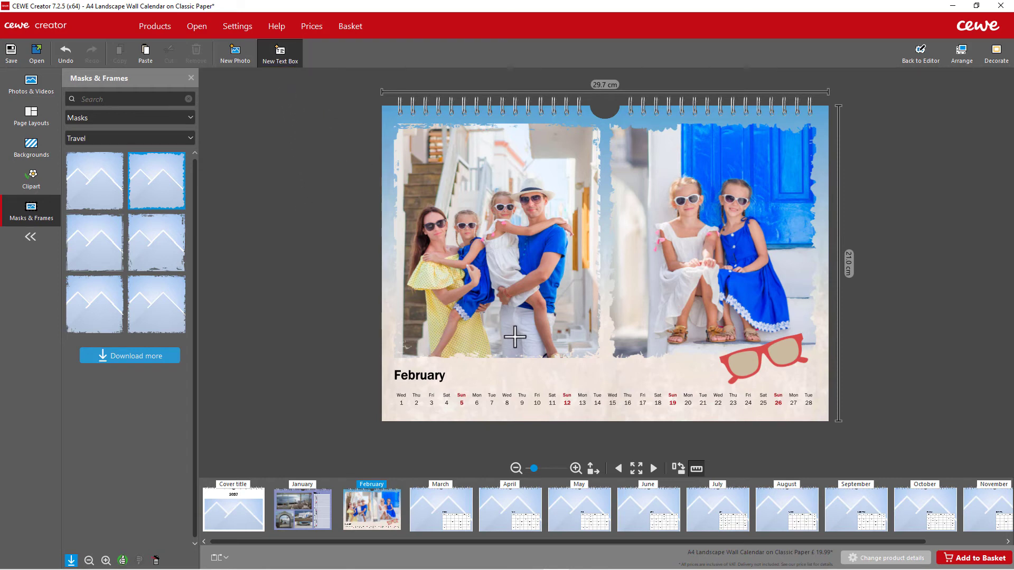
pyautogui.click(280, 53)
pyautogui.write("It's summertime")
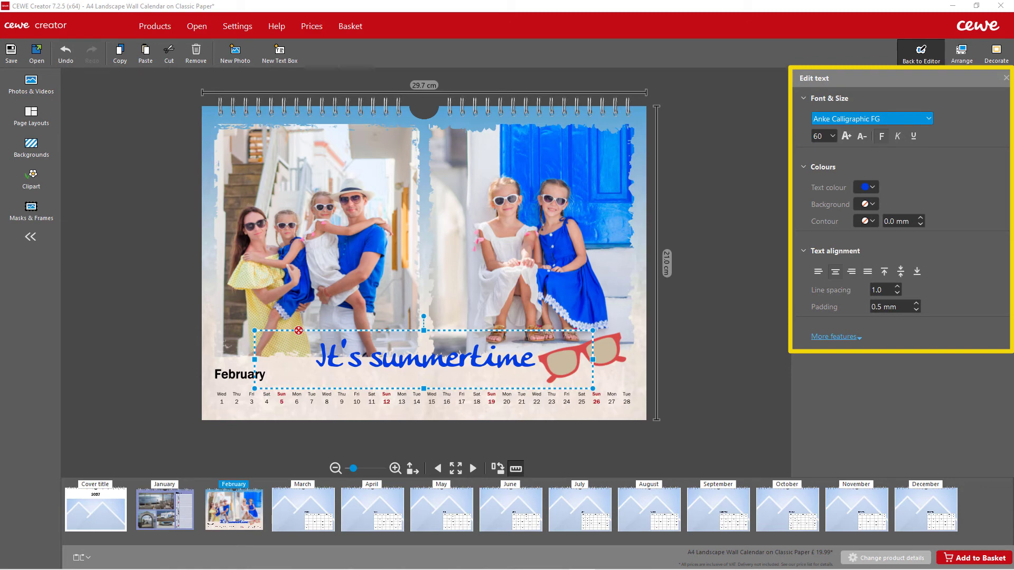
pyautogui.click(303, 509)
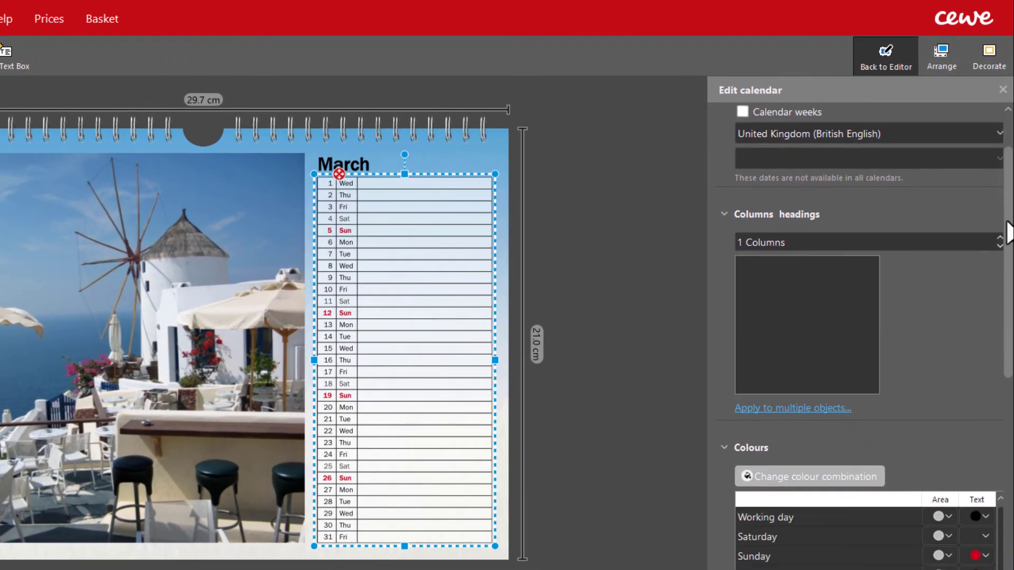
# Switch on My Entries for March and add the calendar to the basket (£22.98).
pyautogui.scroll(-3)
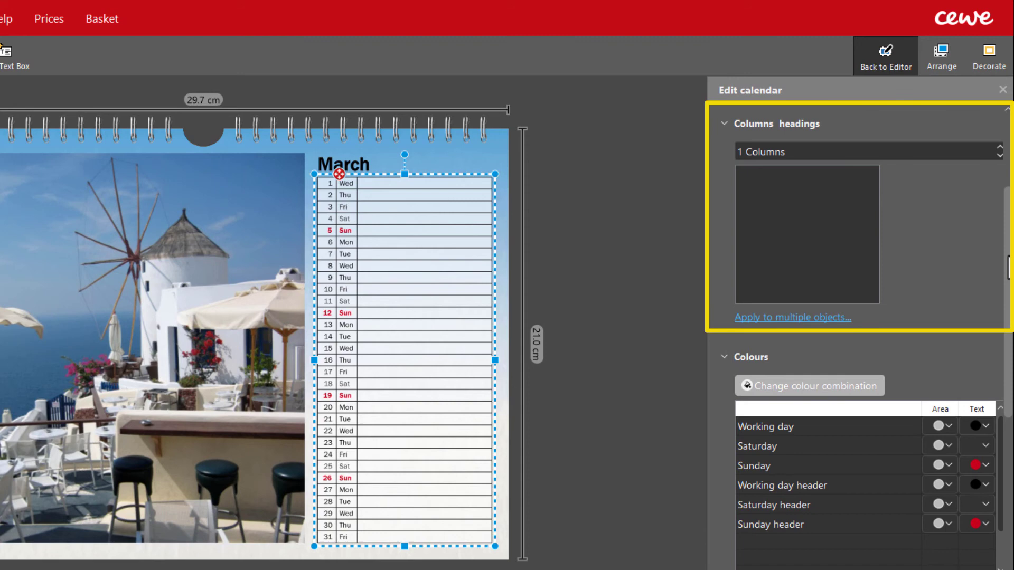
pyautogui.scroll(-3)
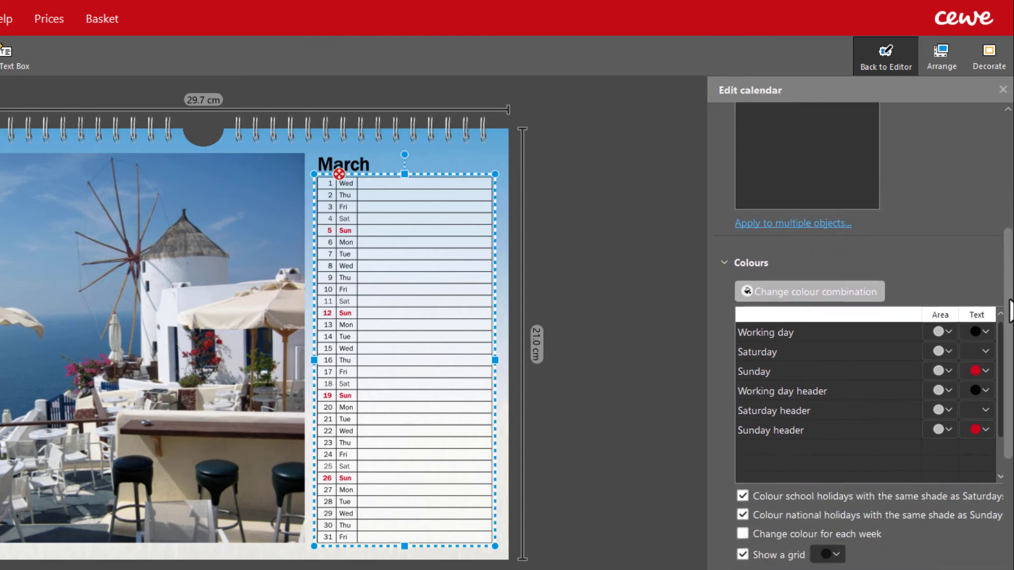
pyautogui.scroll(-3)
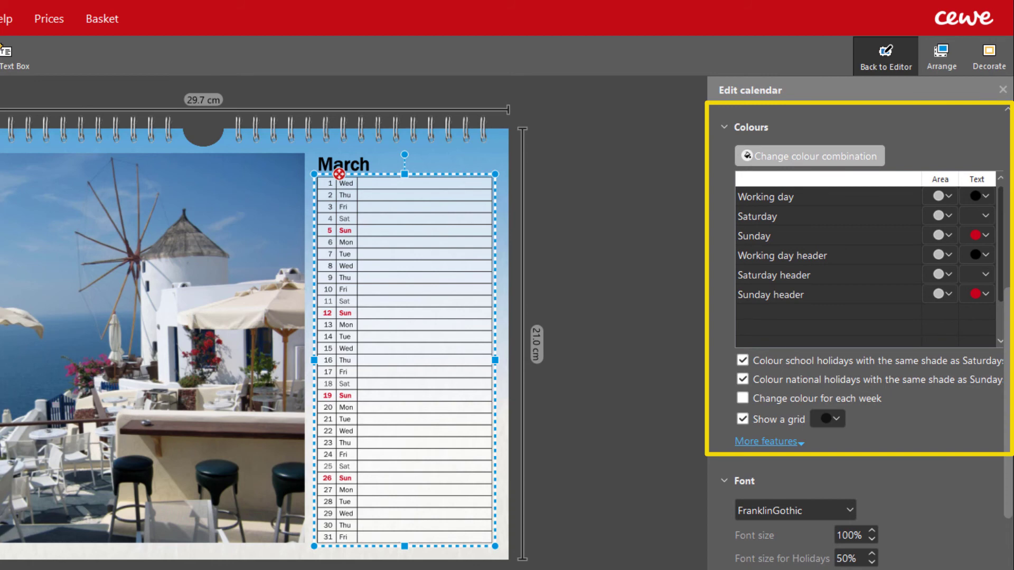
pyautogui.scroll(-3)
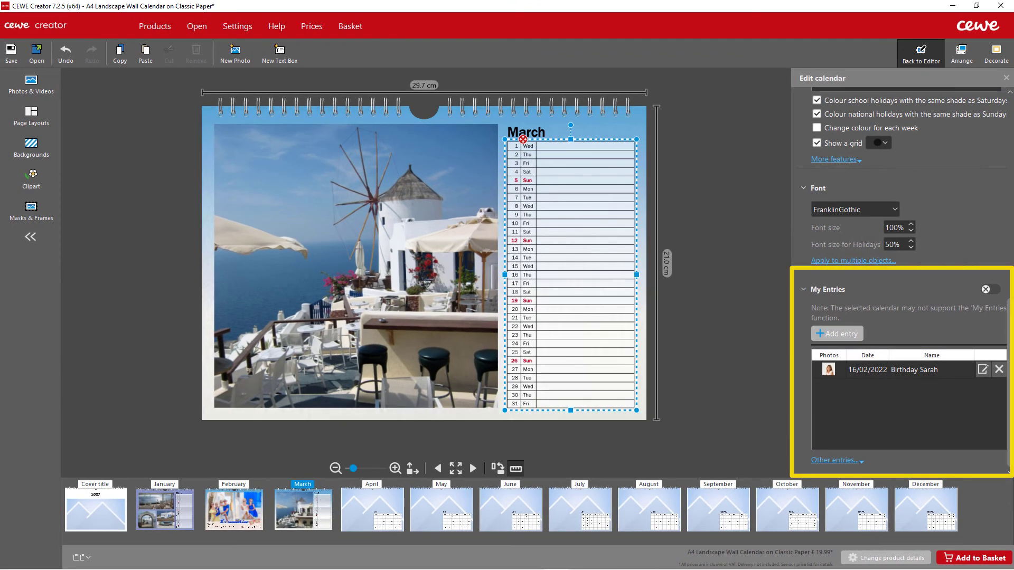
pyautogui.moveTo(988, 300)
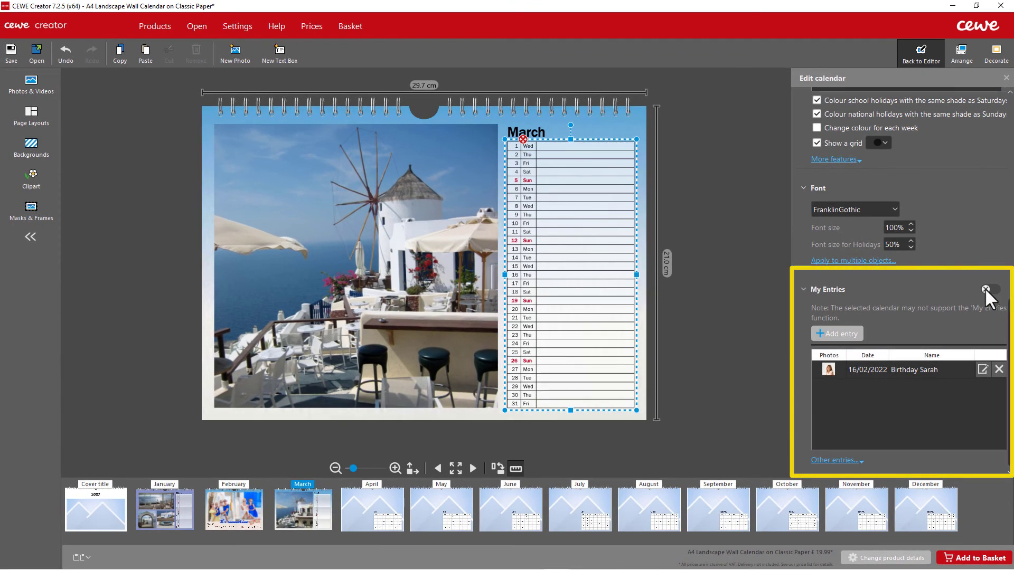
pyautogui.click(987, 289)
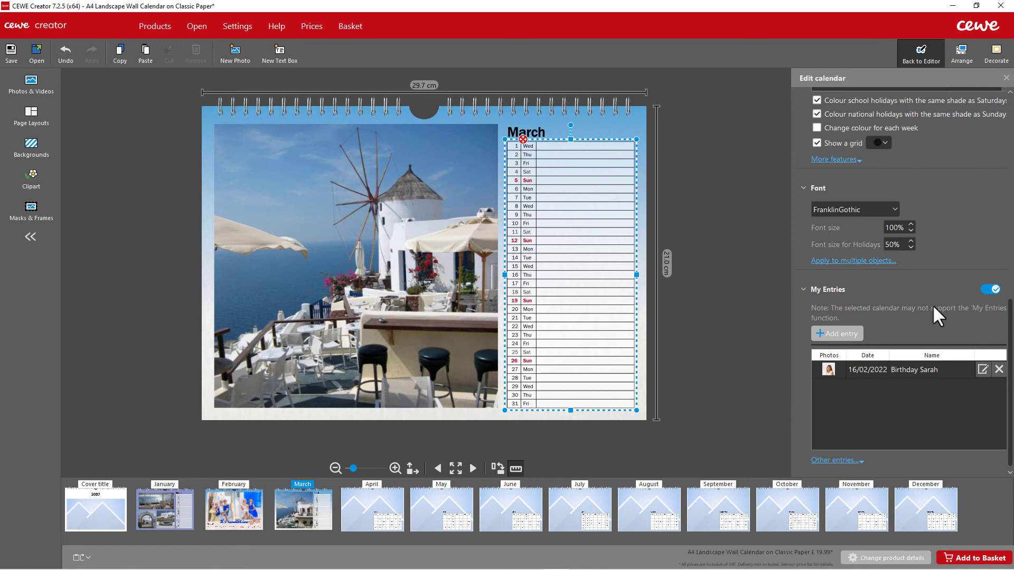
pyautogui.click(837, 333)
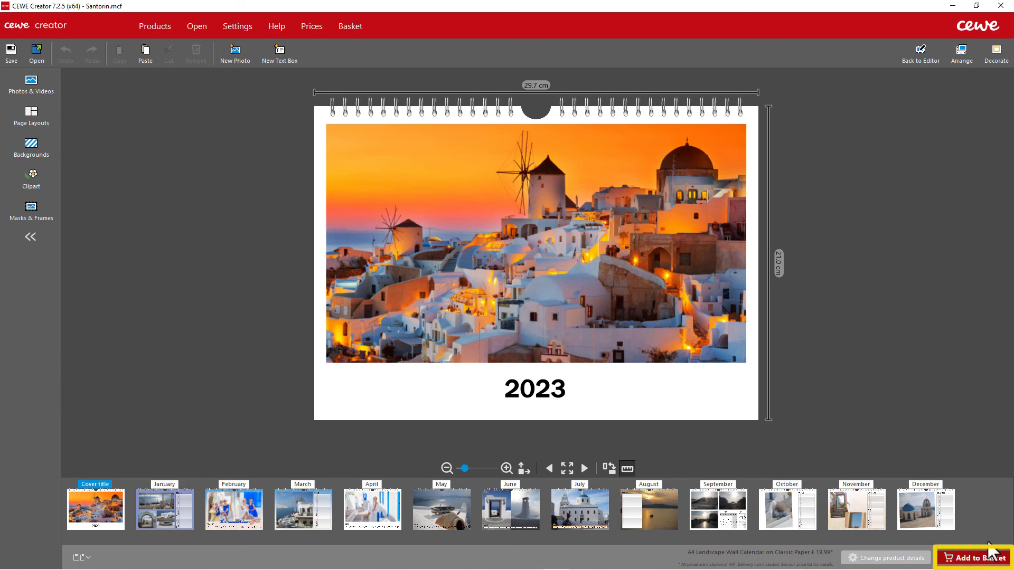
pyautogui.click(982, 557)
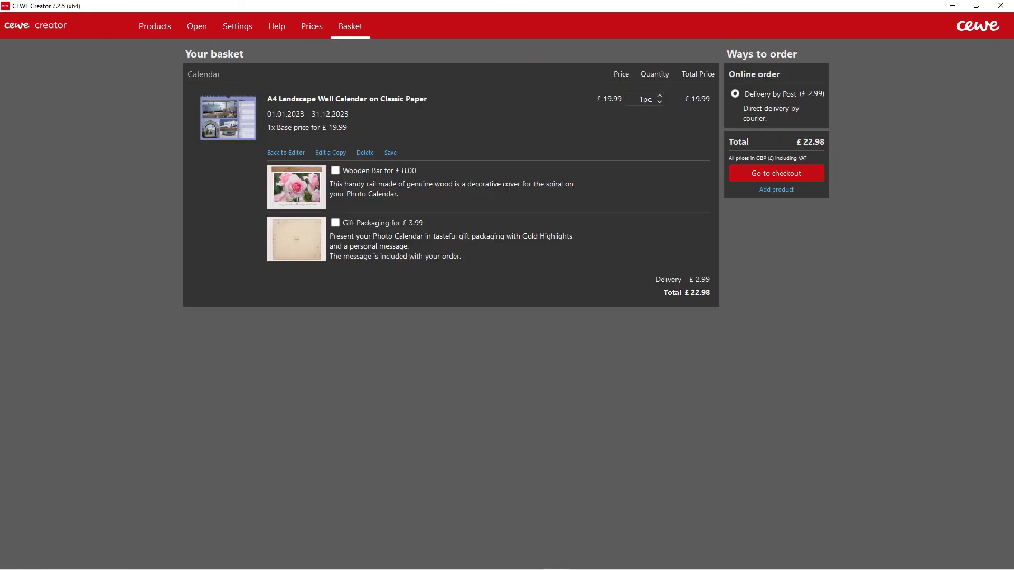